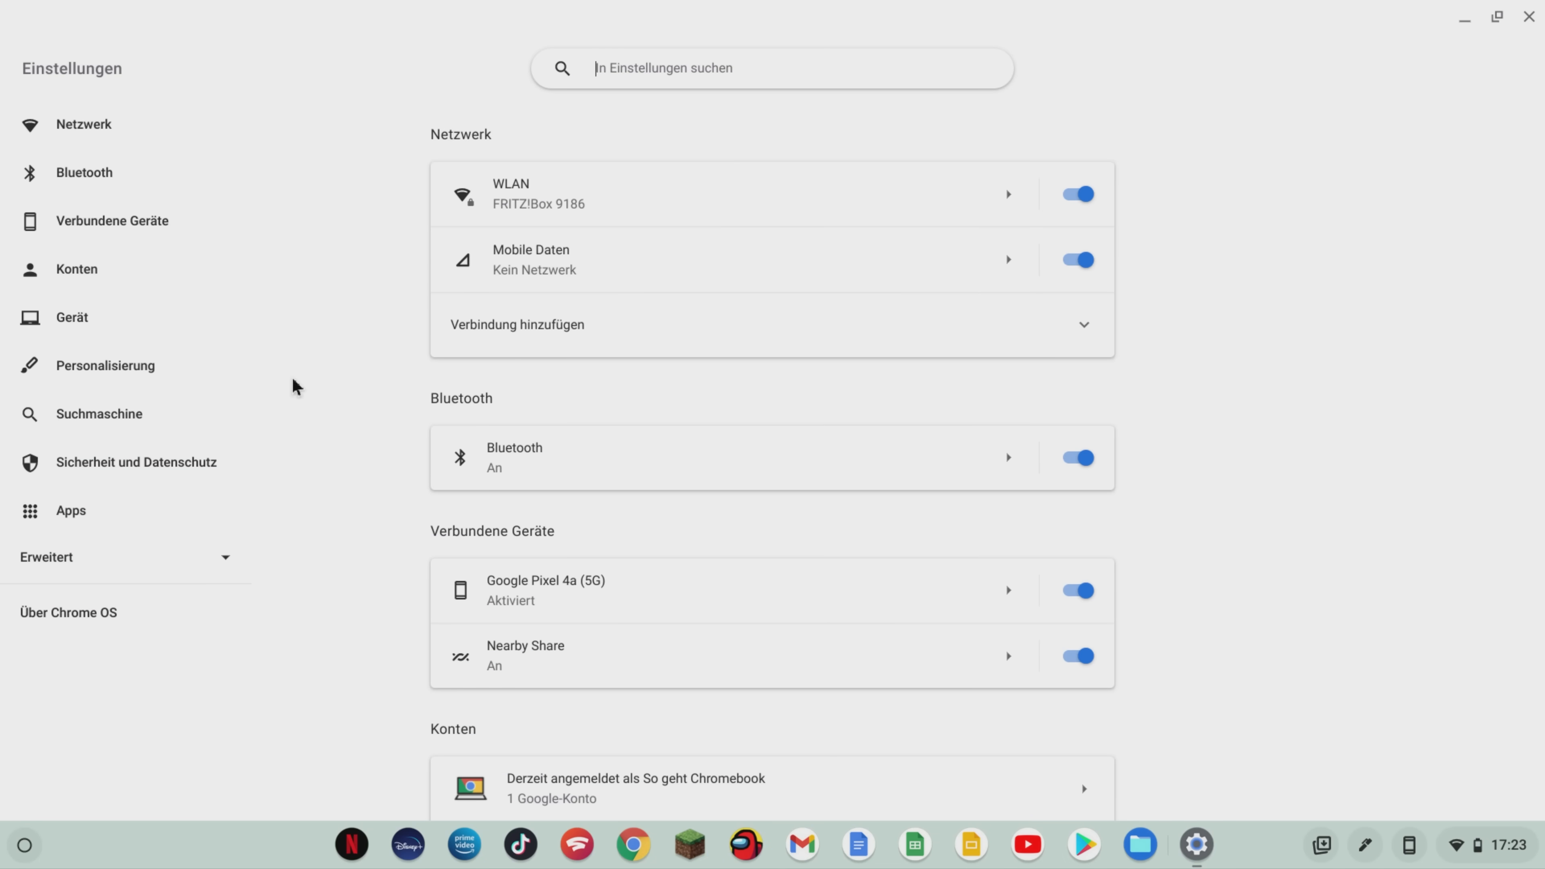
mouse_move(297, 525)
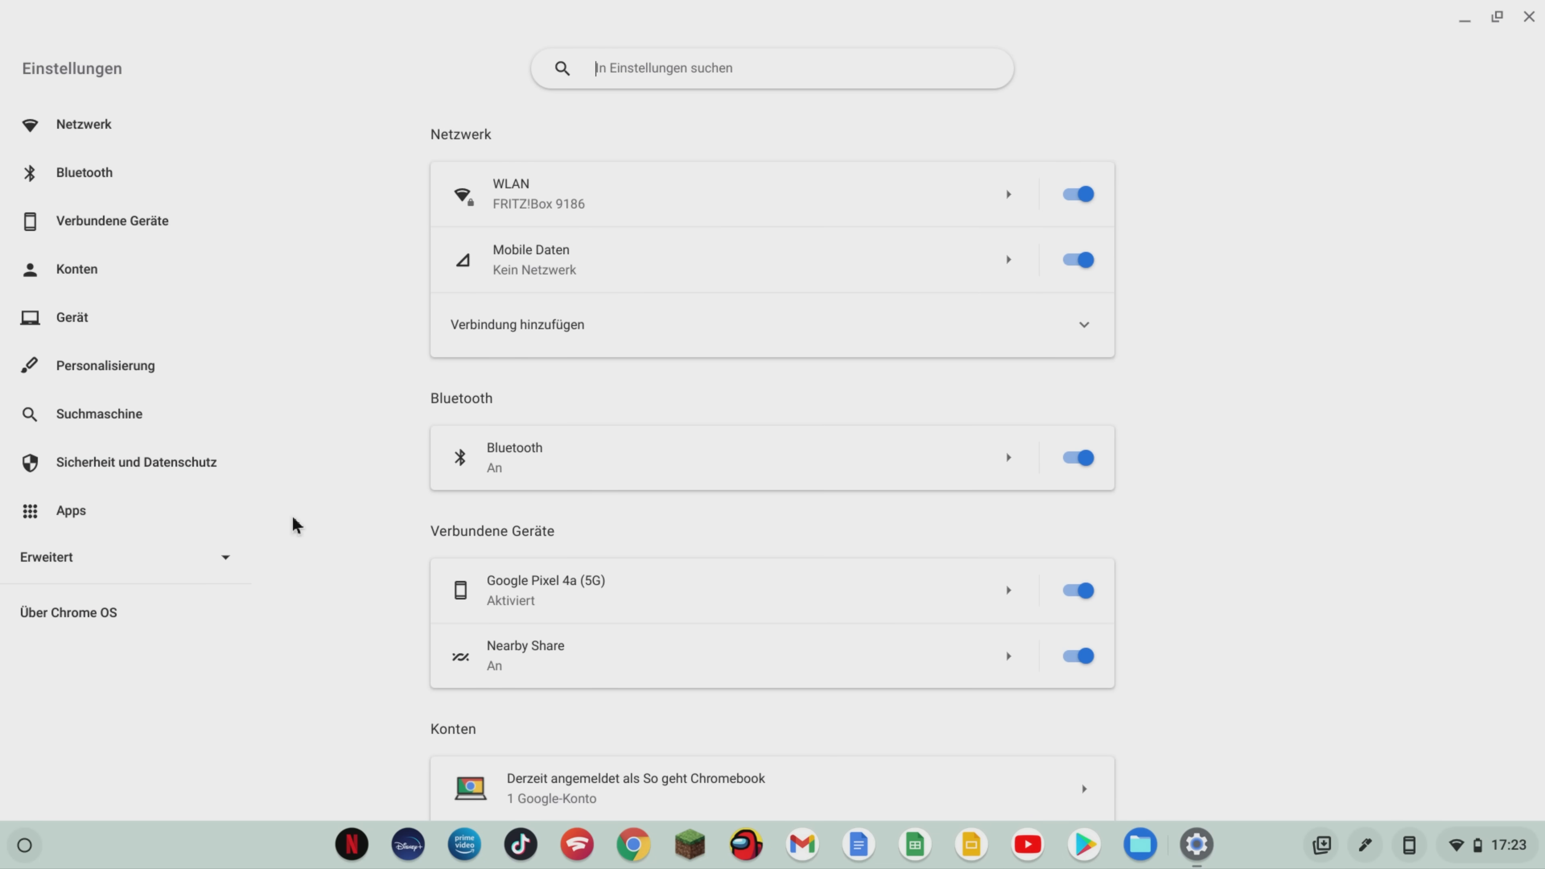
mouse_move(228, 562)
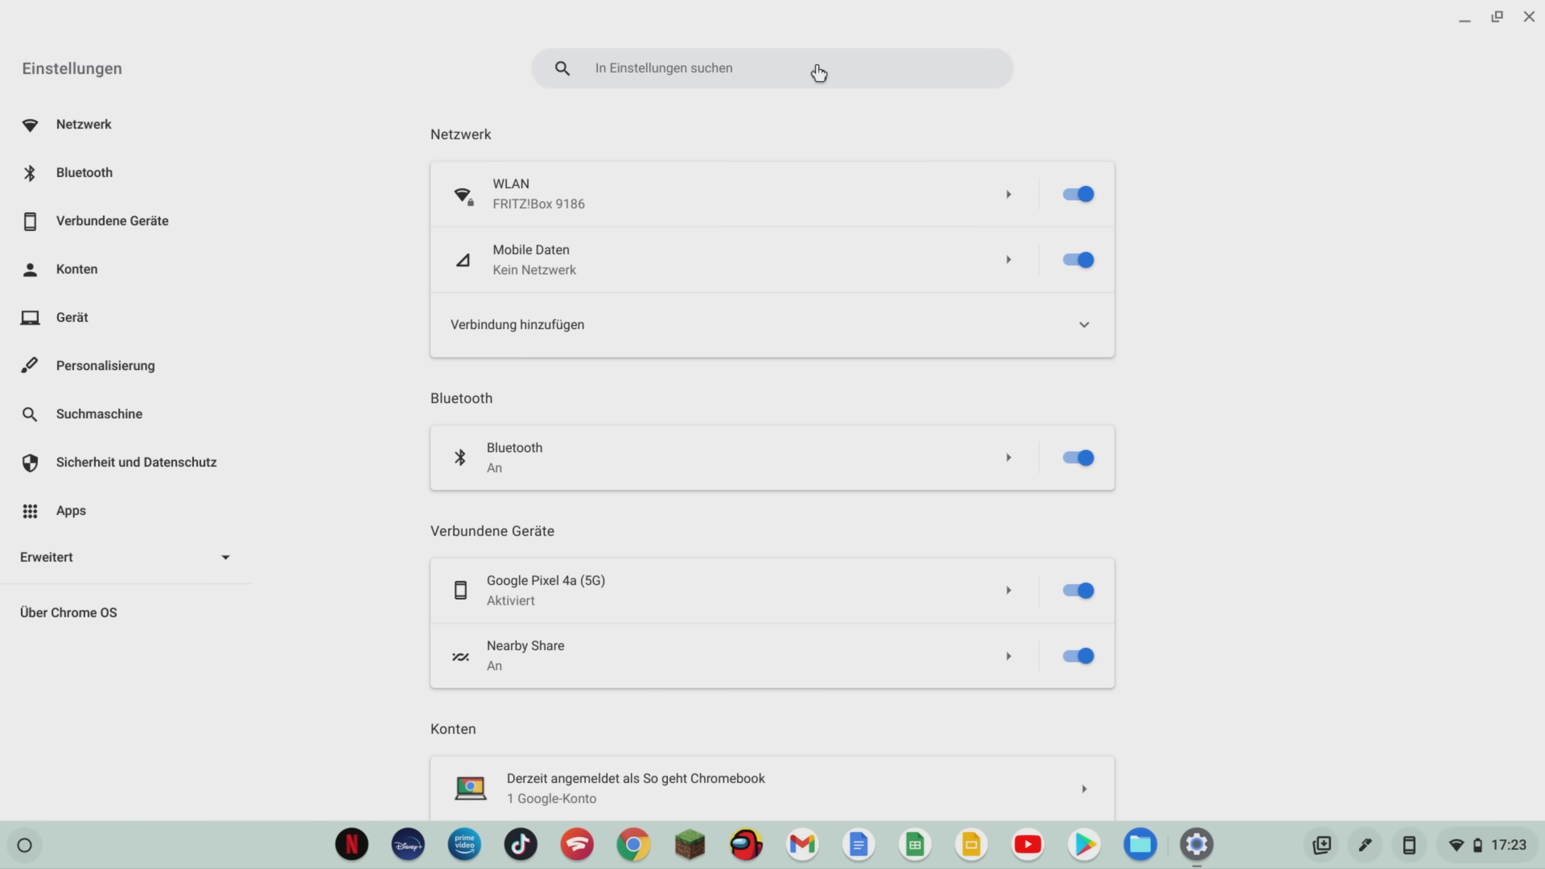
Search Settings for 'druck' to list printer entries, then for 'linux' to list Linux entries
type("druck")
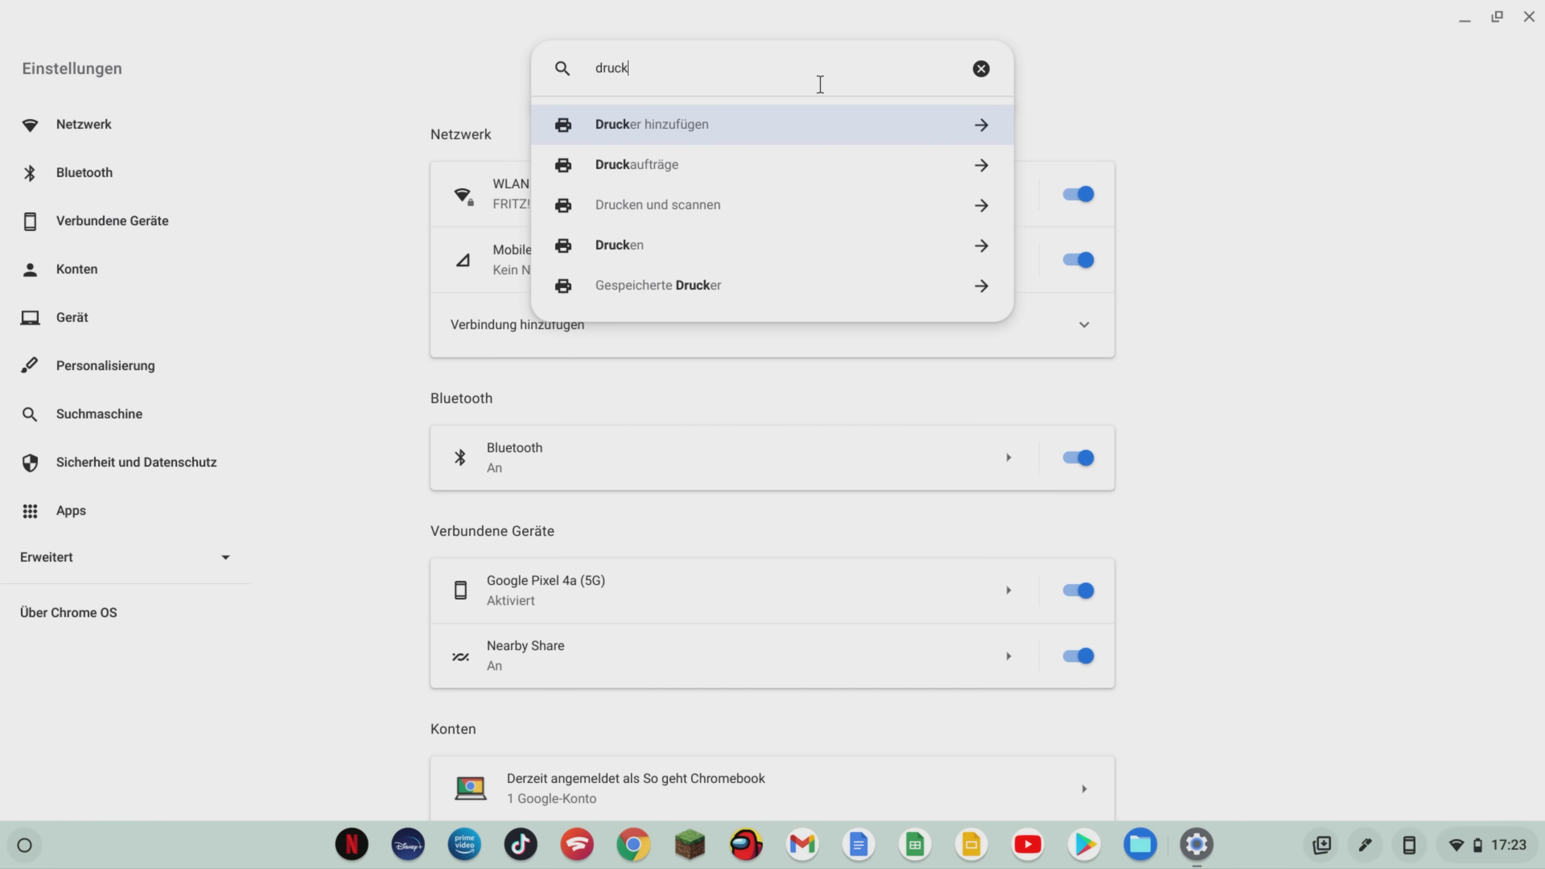
mouse_move(716, 173)
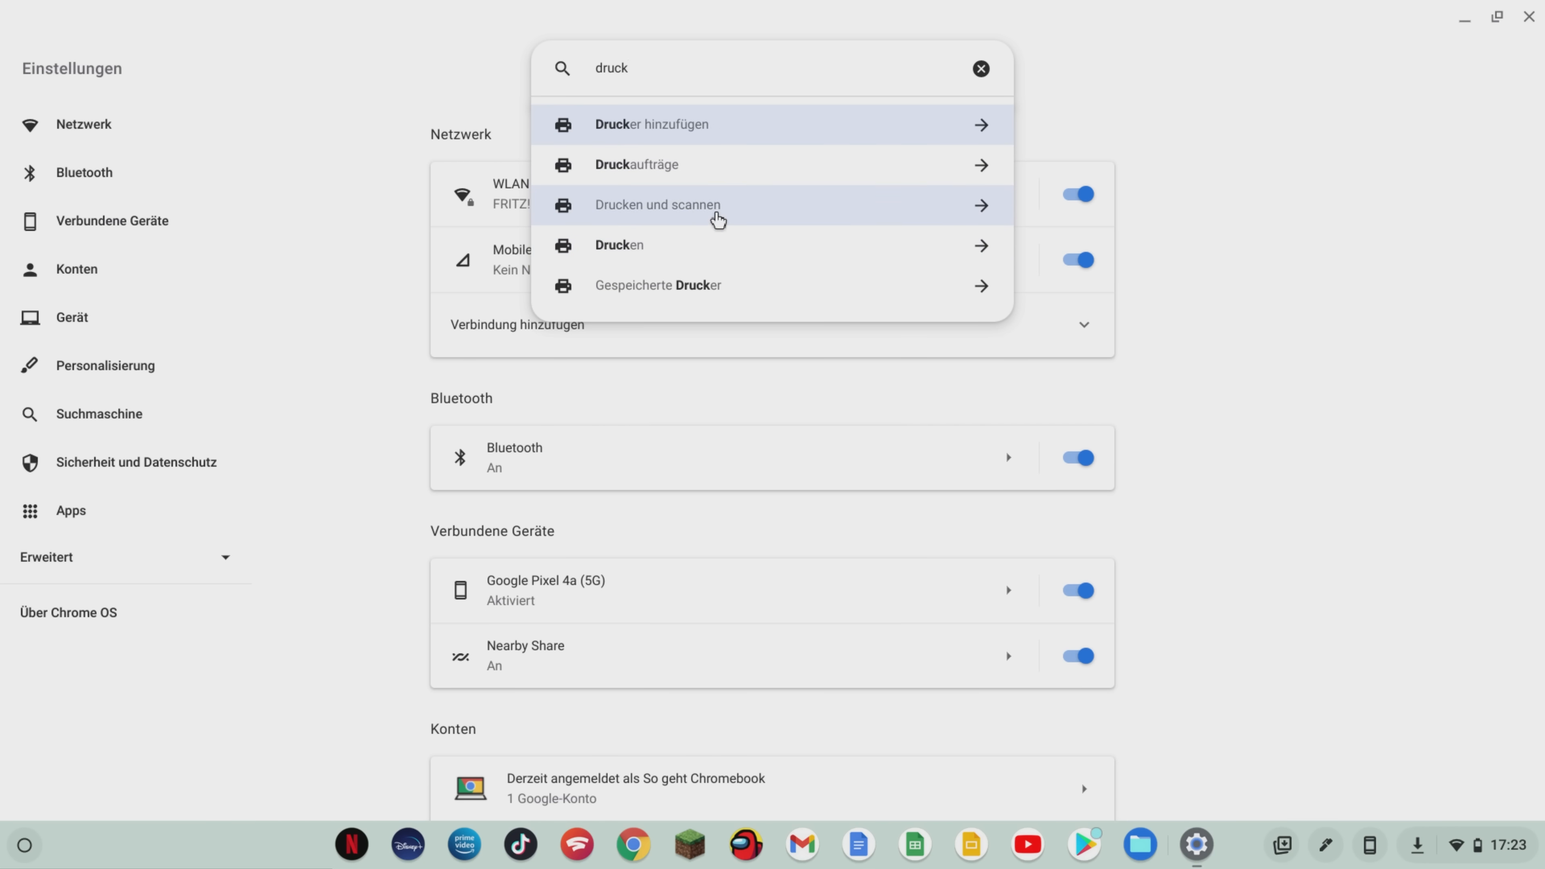
mouse_move(740, 124)
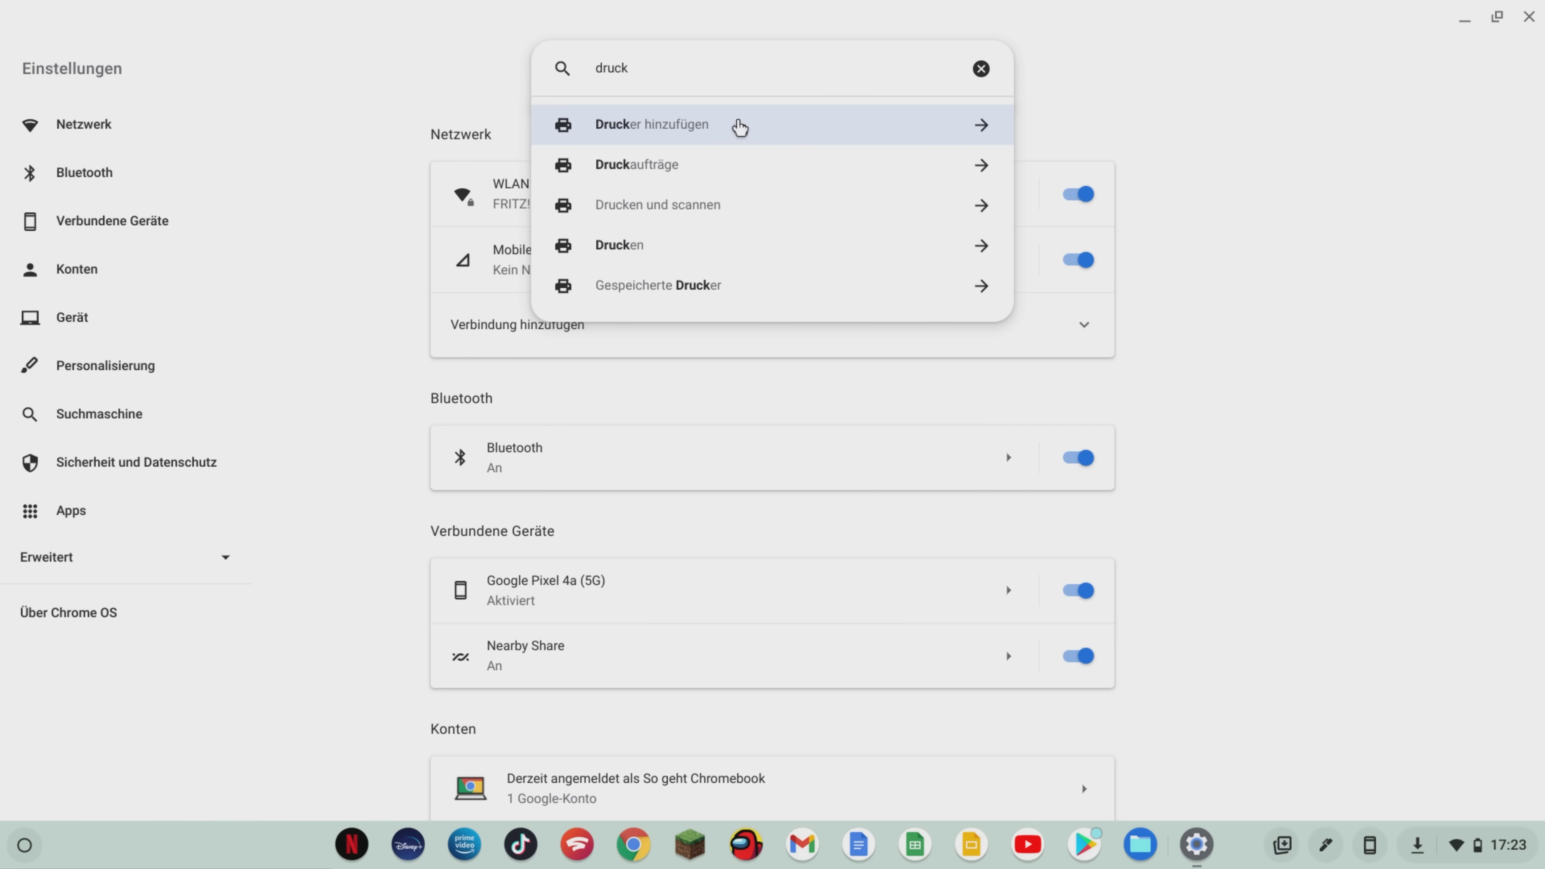
type("linux")
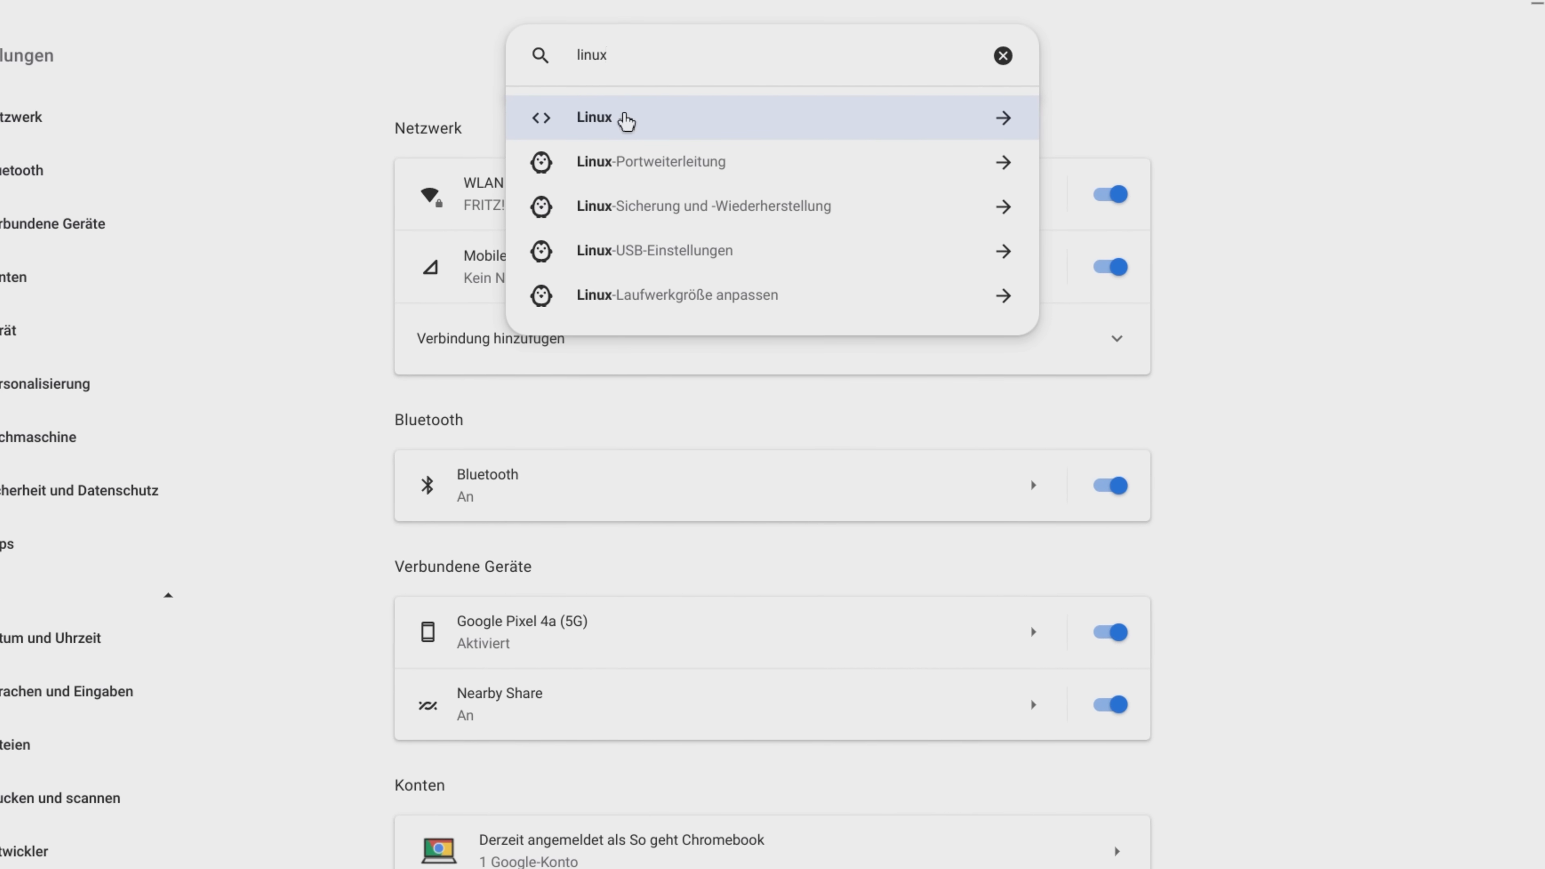
Scroll down through the Linux search results such as port forwarding, backup and USB
scroll("down", 3)
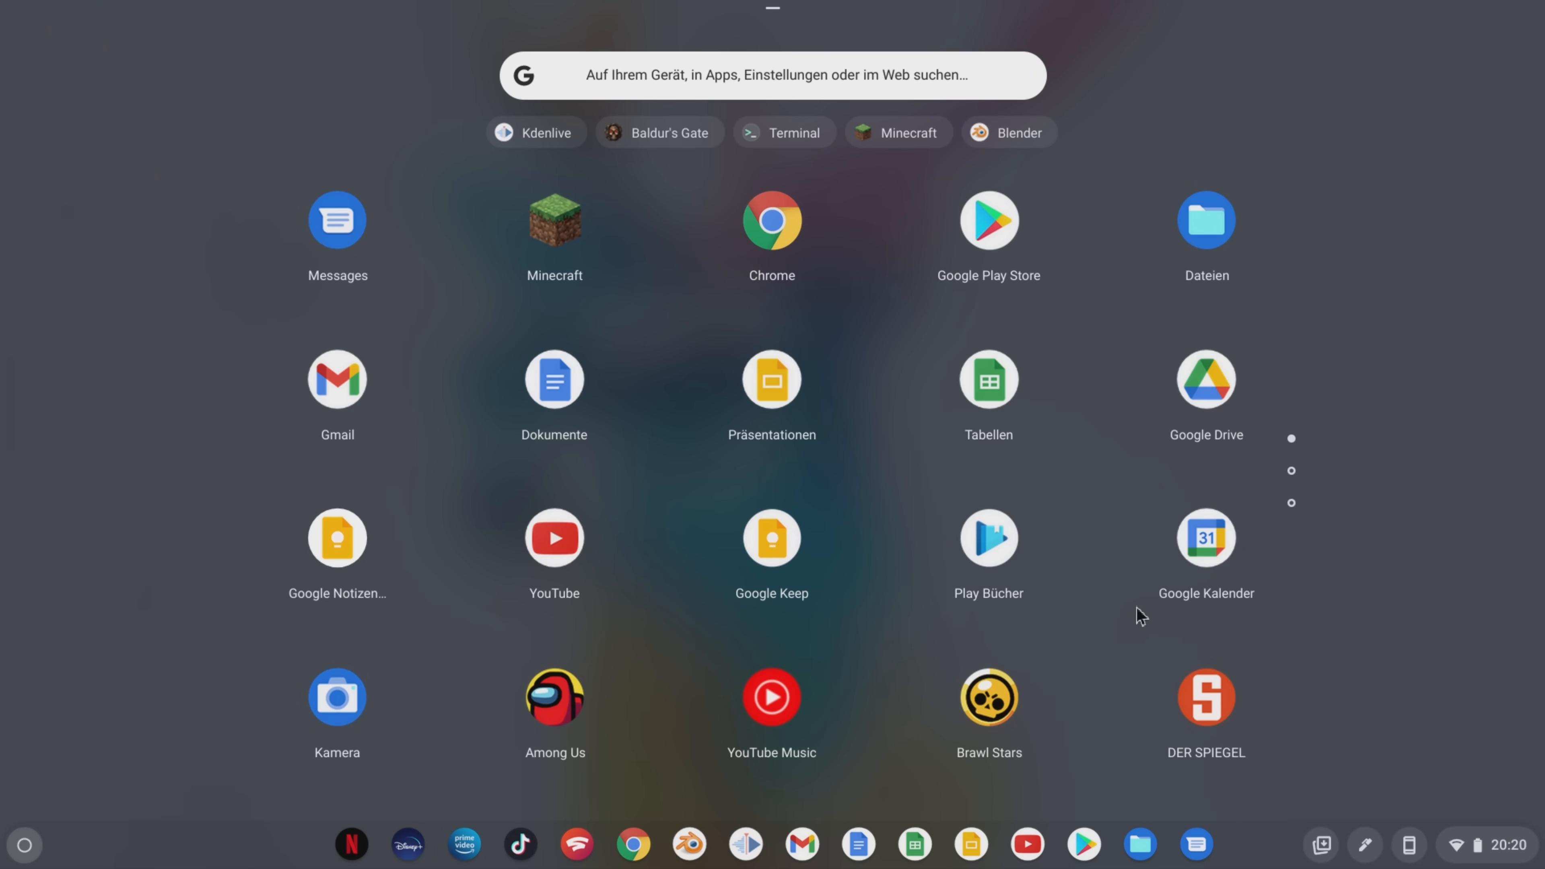
Scroll through the Launcher app grid with Messages, Minecraft, Chrome and Play Store
scroll("left", 3)
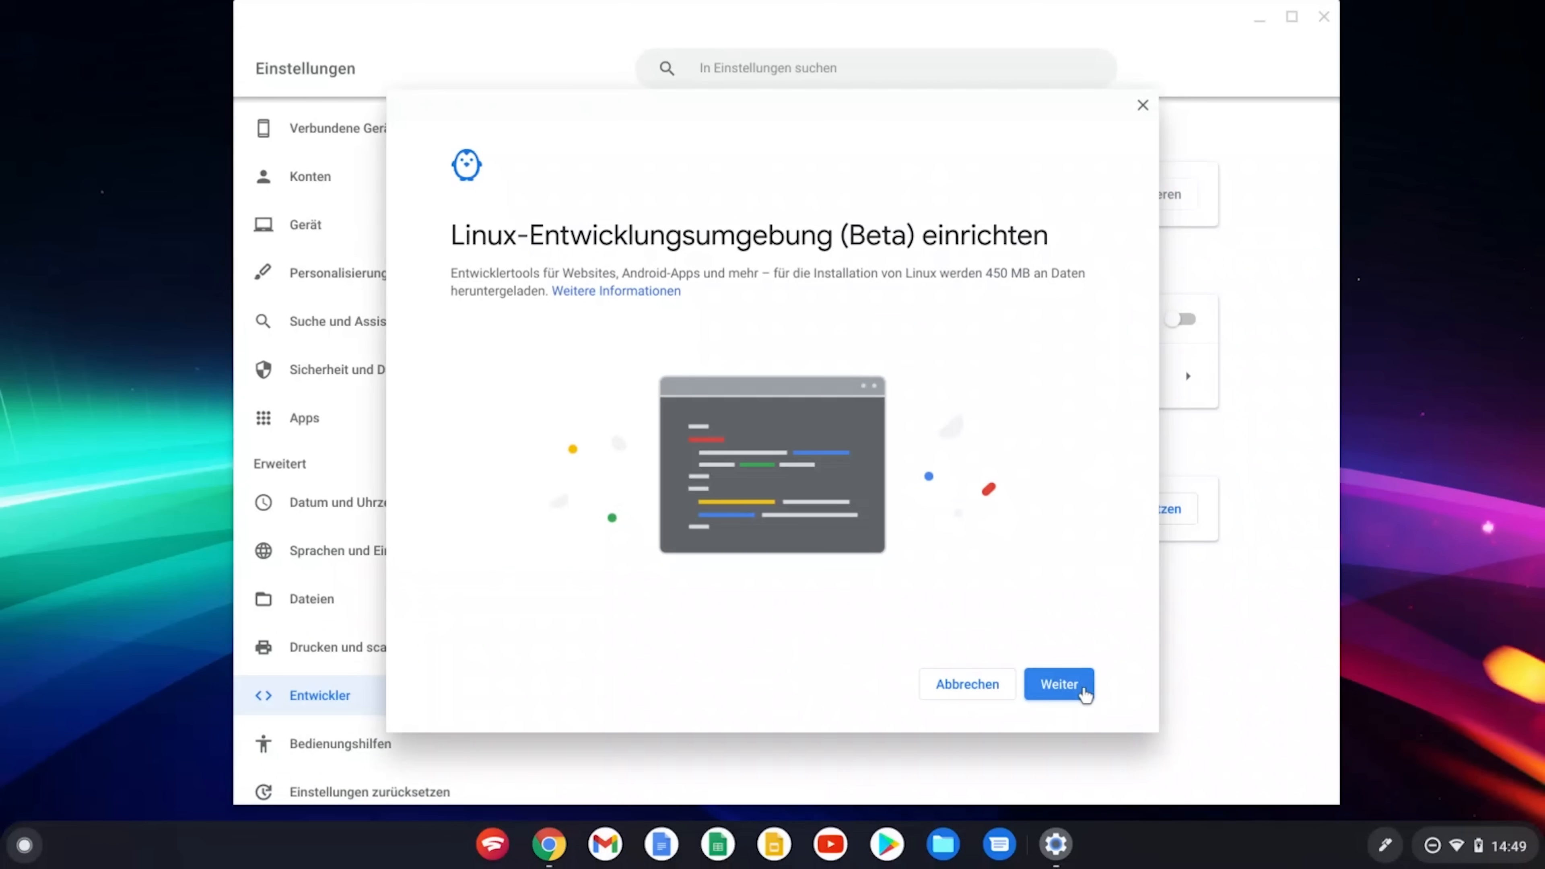
Continue past the Linux setup intro and install with the recommended 7.5 GB disk size
left_click(1058, 684)
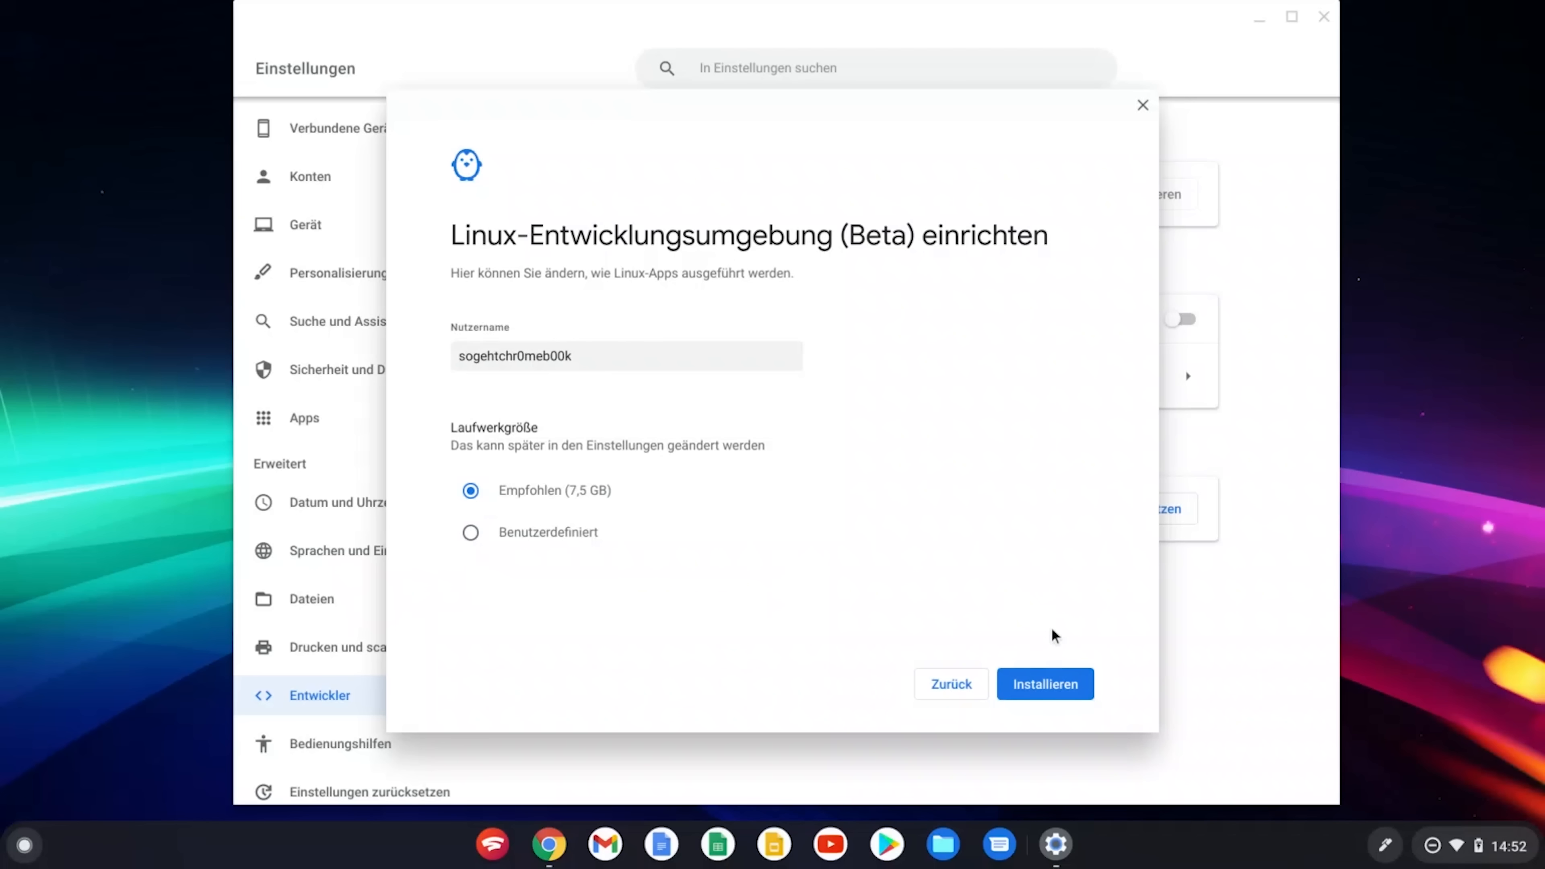
mouse_move(1085, 668)
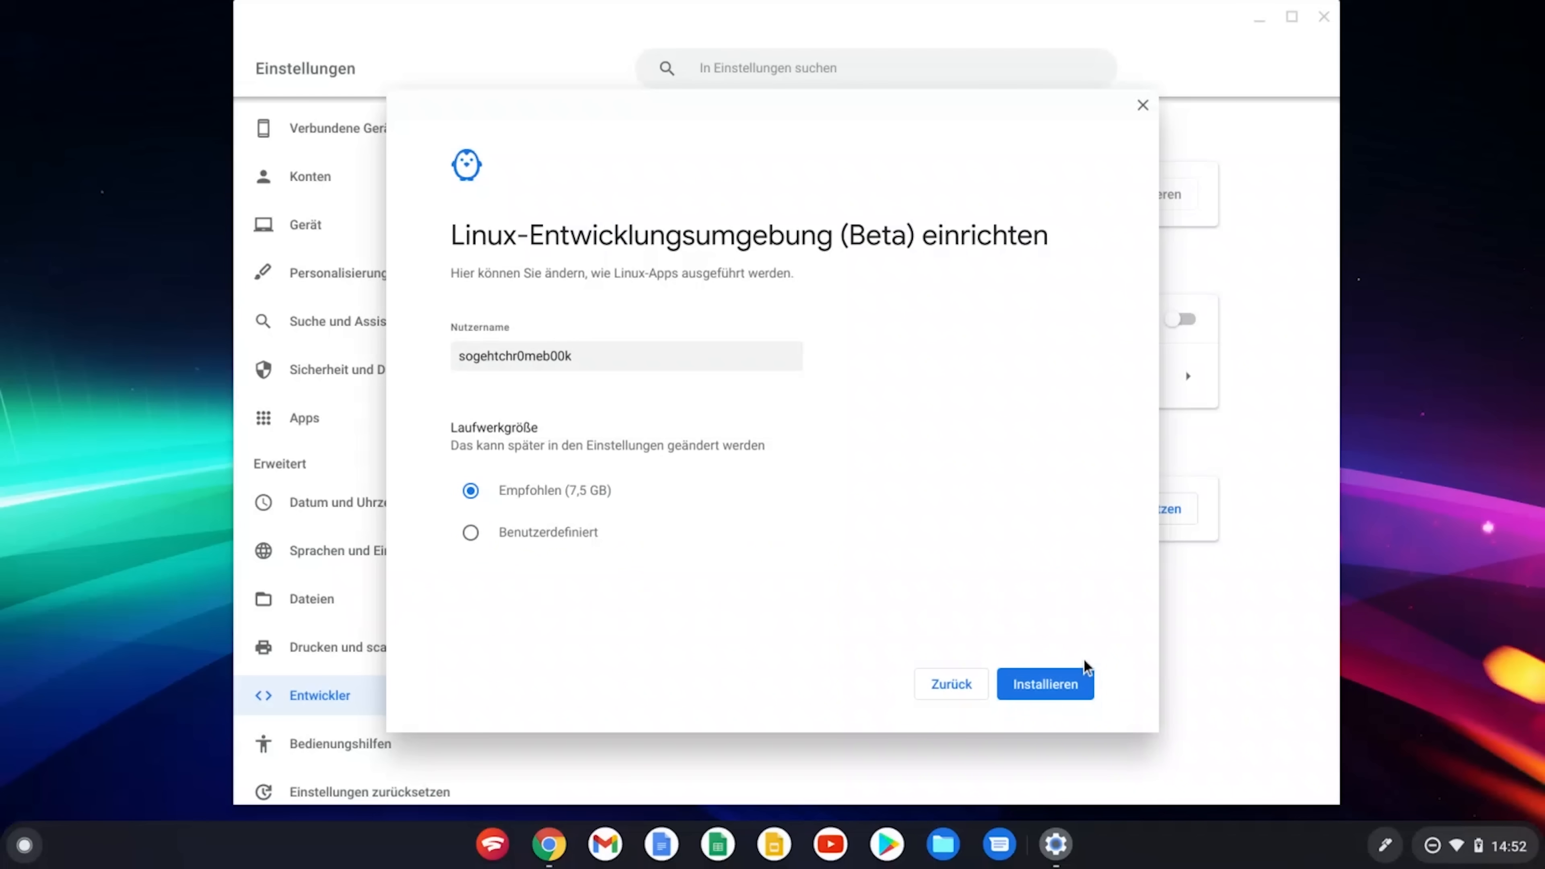
left_click(1044, 684)
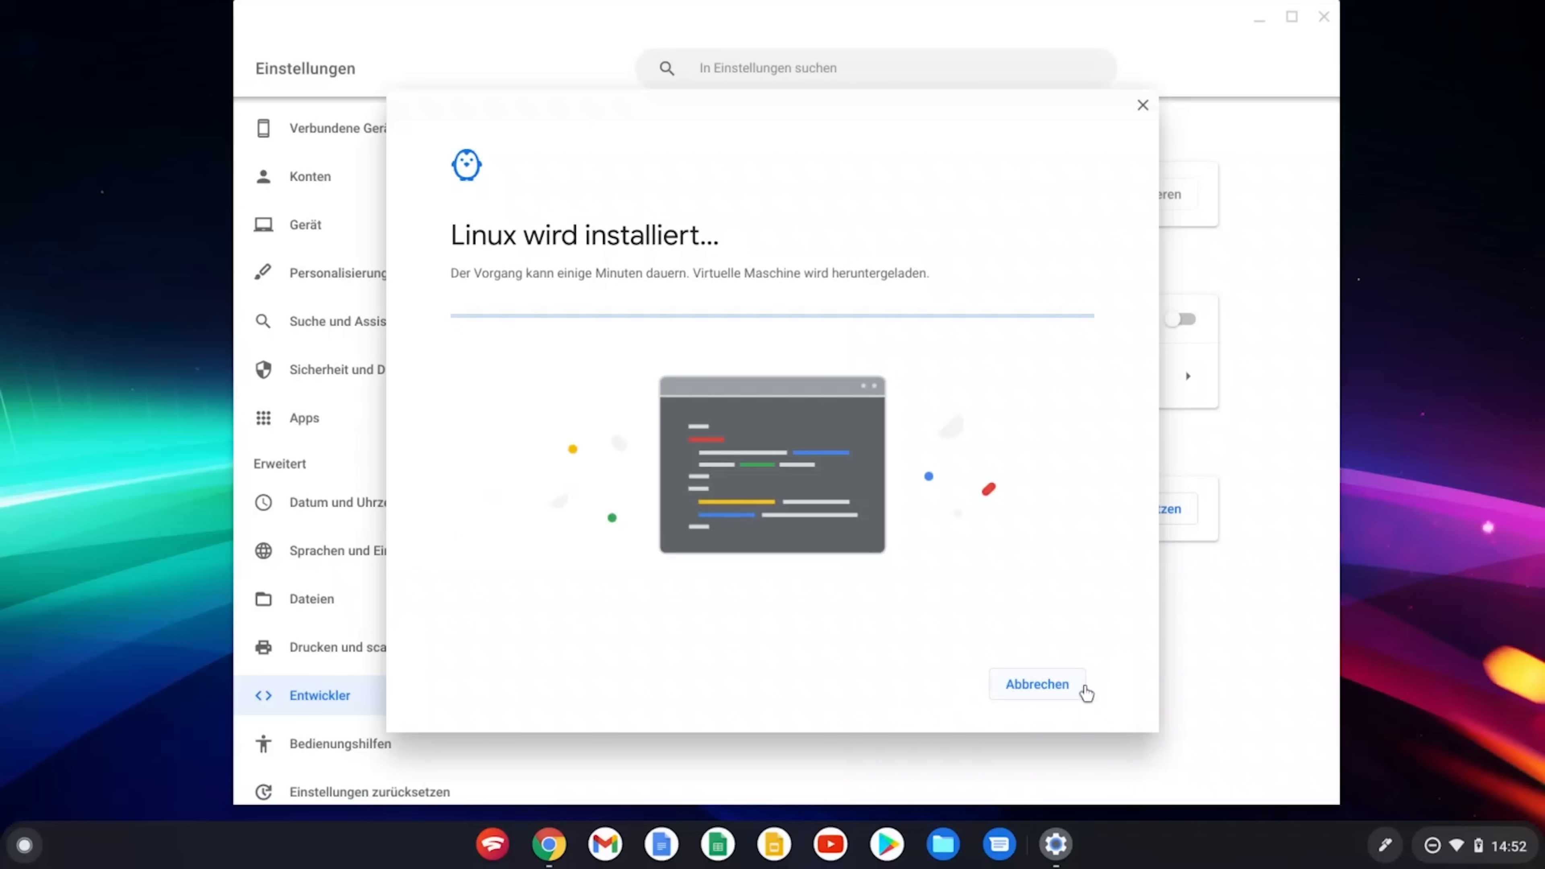